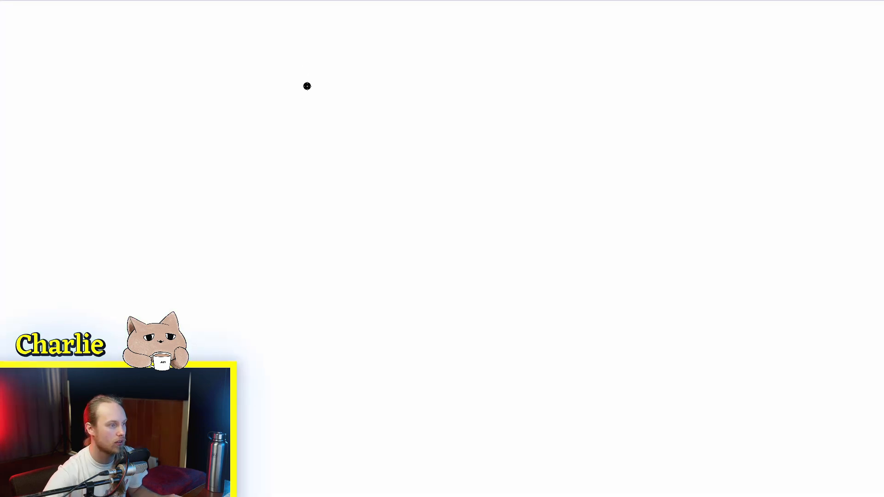
# Draw black graph axes and begin marking the origin in red.
pyautogui.moveTo(301, 48); pyautogui.dragTo(755, 417)
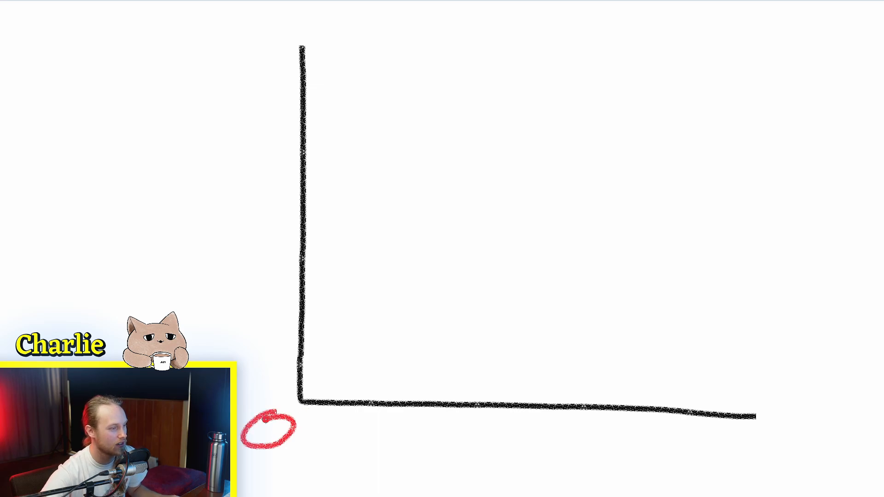
pyautogui.moveTo(256, 33); pyautogui.dragTo(256, 67)
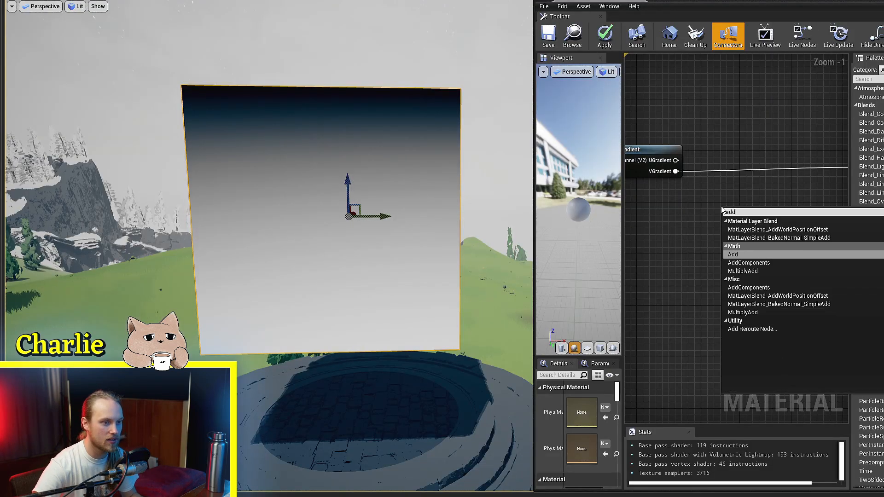
# Place a Math > Add node in the gradient material graph.
pyautogui.click(733, 254)
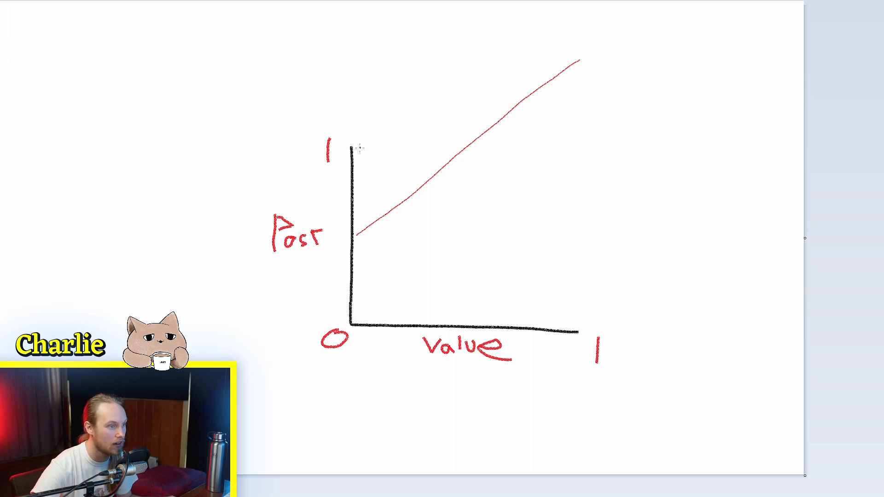
# Trace the raised line, draw the clamp limit at 1, and shift the red line below the origin.
pyautogui.moveTo(355, 149); pyautogui.dragTo(645, 151)
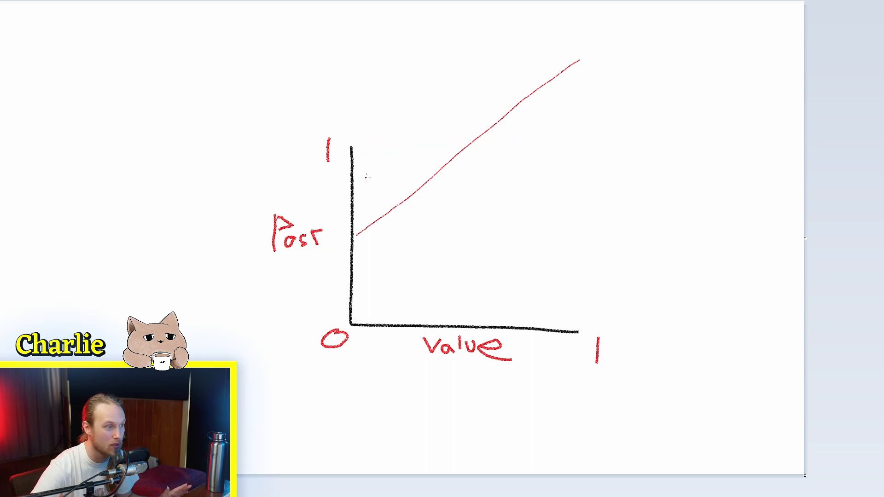
pyautogui.moveTo(352, 145); pyautogui.dragTo(764, 140)
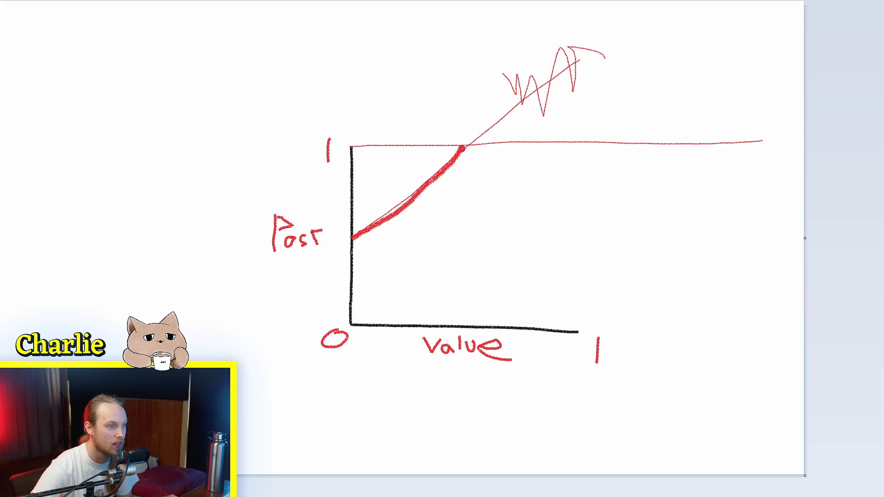
pyautogui.moveTo(465, 147); pyautogui.dragTo(658, 144)
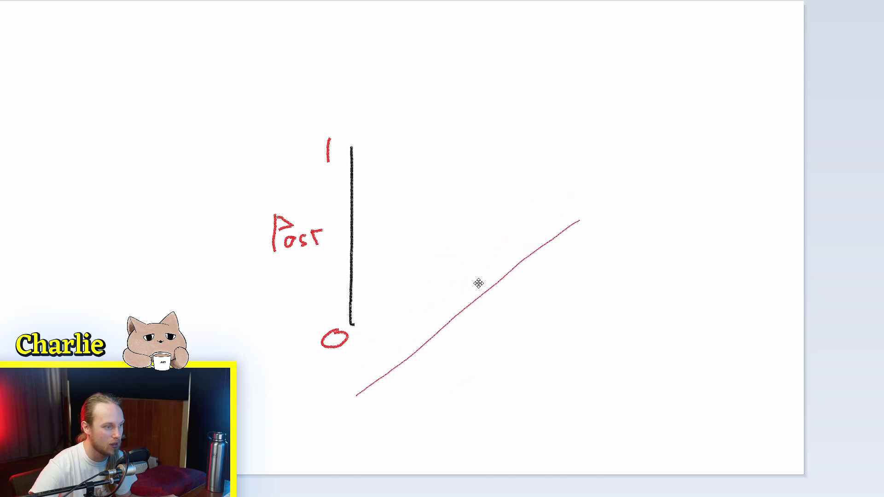
# Redraw the horizontal axis, then sketch and erase a highlight of output staying 0 until 0.5.
pyautogui.moveTo(352, 322); pyautogui.dragTo(575, 322)
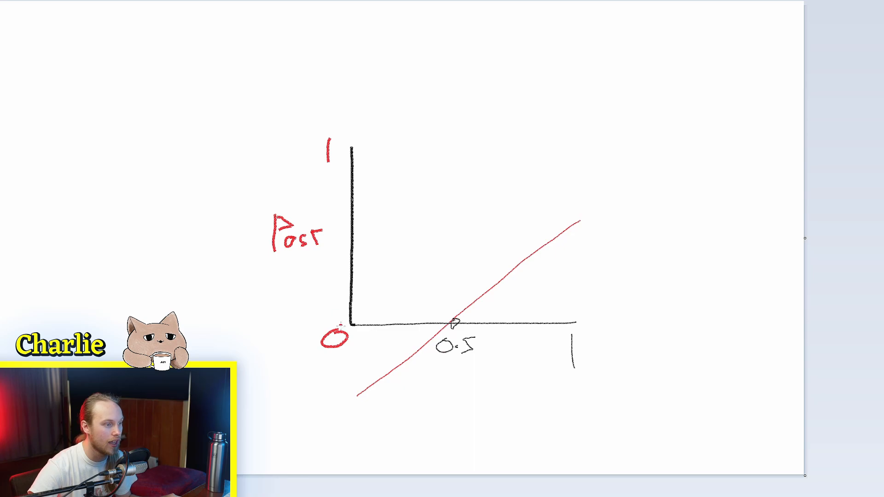
pyautogui.moveTo(349, 324); pyautogui.dragTo(536, 257)
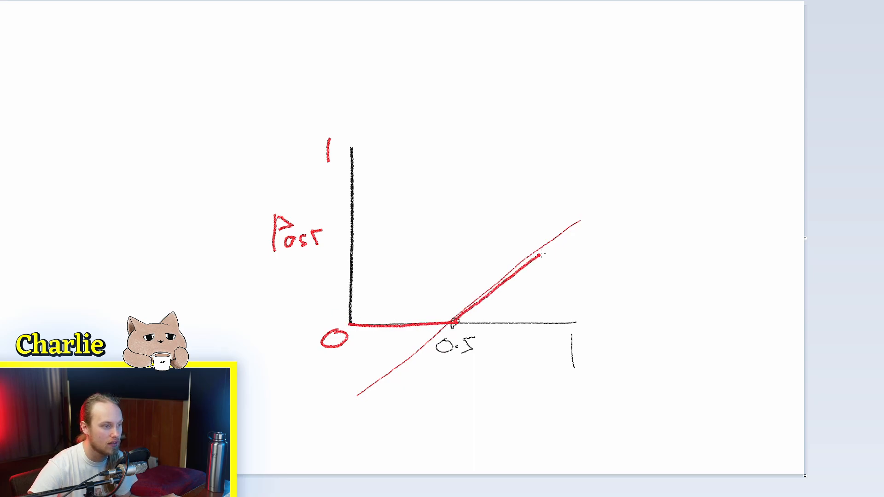
pyautogui.moveTo(535, 256); pyautogui.dragTo(596, 213)
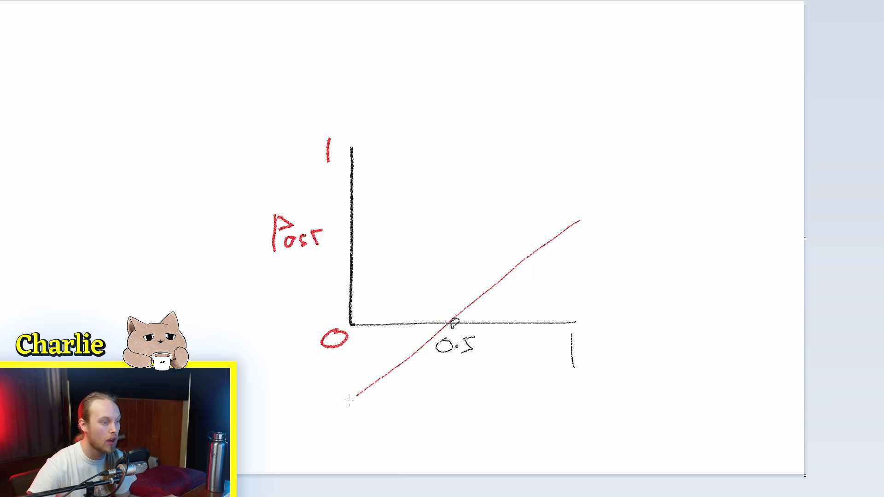
pyautogui.moveTo(361, 389); pyautogui.dragTo(600, 189)
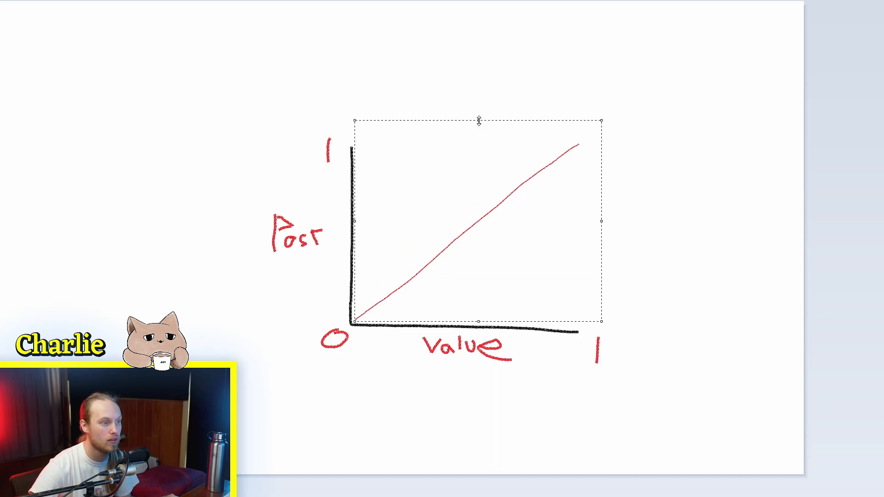
# Drag the red line's top handle upward so it rises much more steeply.
pyautogui.moveTo(477, 121); pyautogui.dragTo(478, 0)
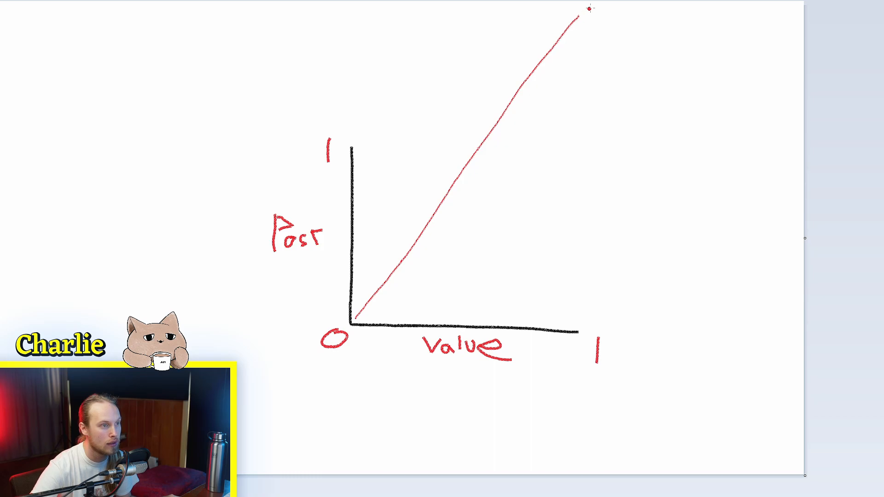
pyautogui.moveTo(478, 151); pyautogui.dragTo(578, 144)
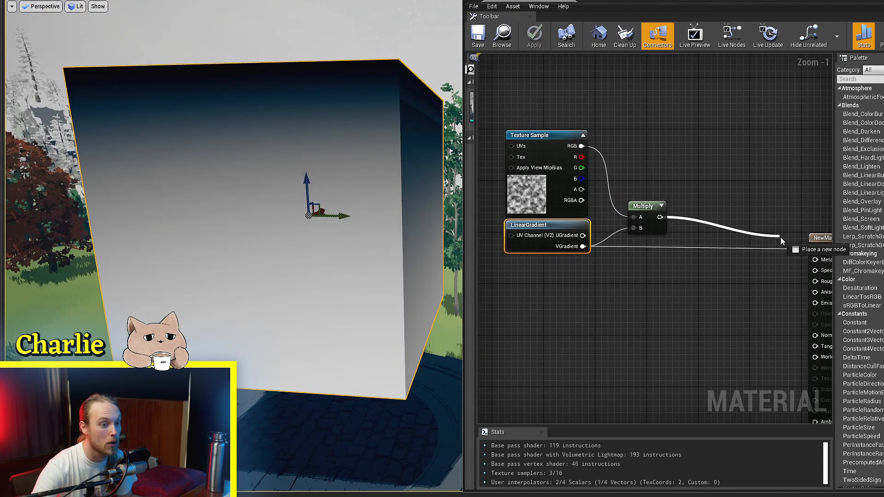
# Connect the Multiply of cloud RGB and VGradient to Base Color.
pyautogui.click(478, 34)
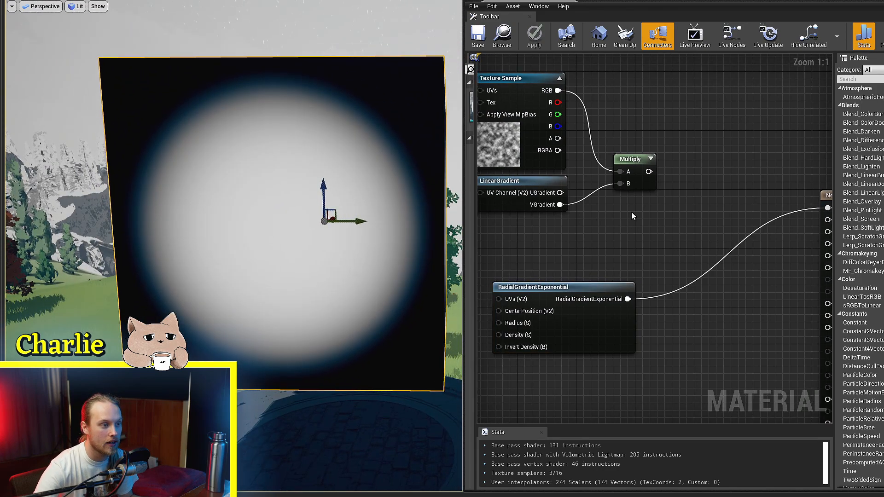
pyautogui.moveTo(629, 299)
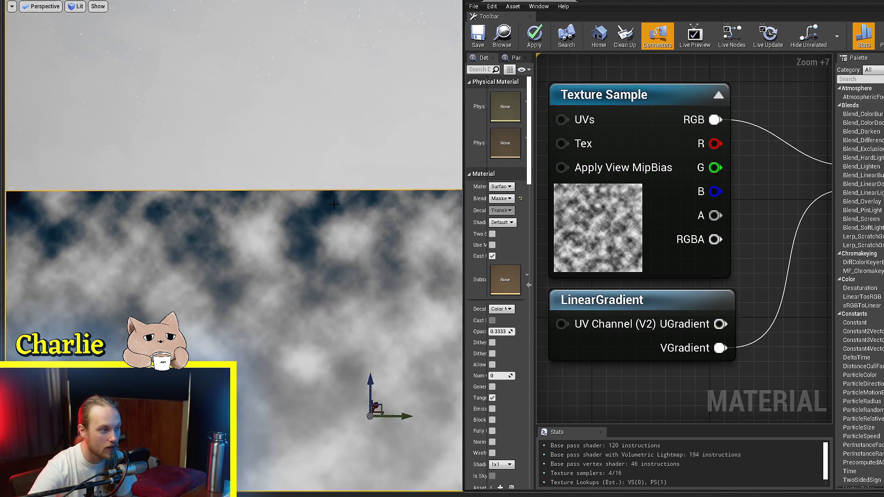
pyautogui.moveTo(588, 222)
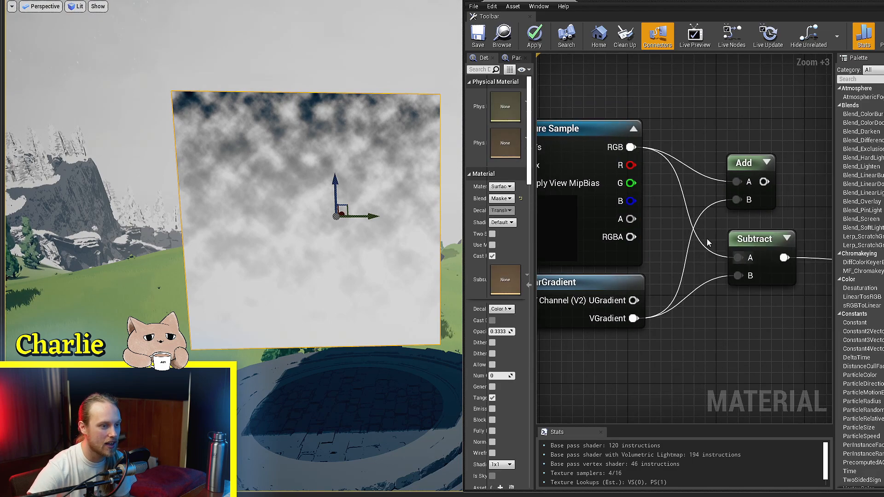
# Delete the Add node, wire VGradient straight to Base Color, then reconnect the cloud blend.
pyautogui.click(478, 33)
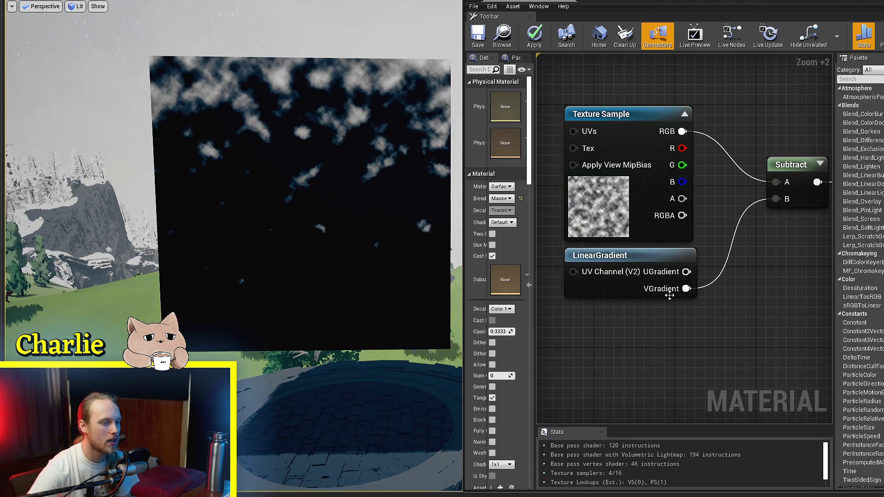
pyautogui.click(477, 33)
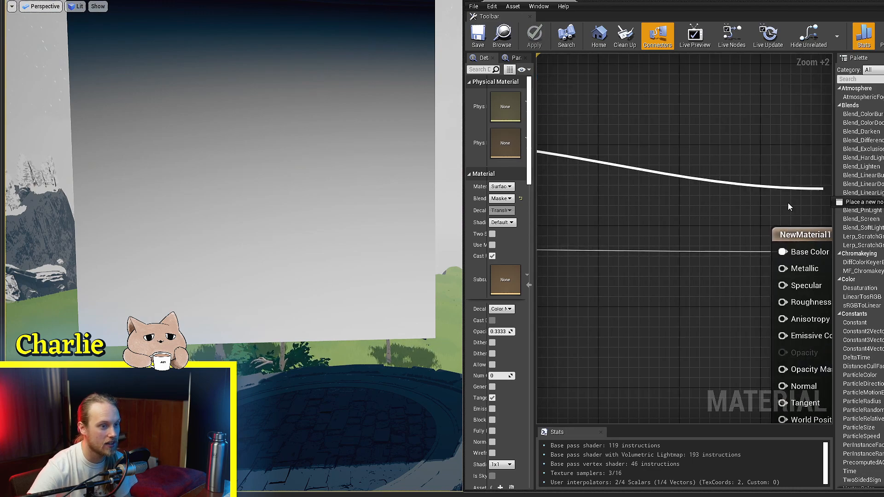
pyautogui.click(478, 35)
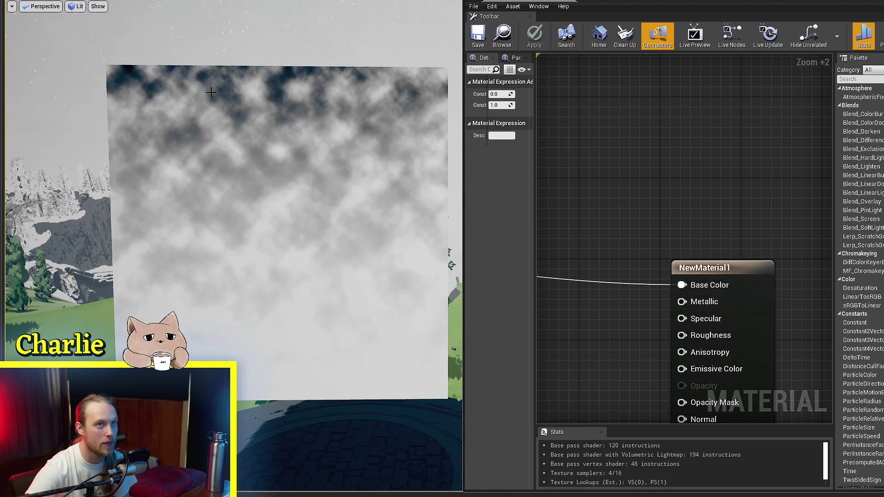
pyautogui.click(574, 203)
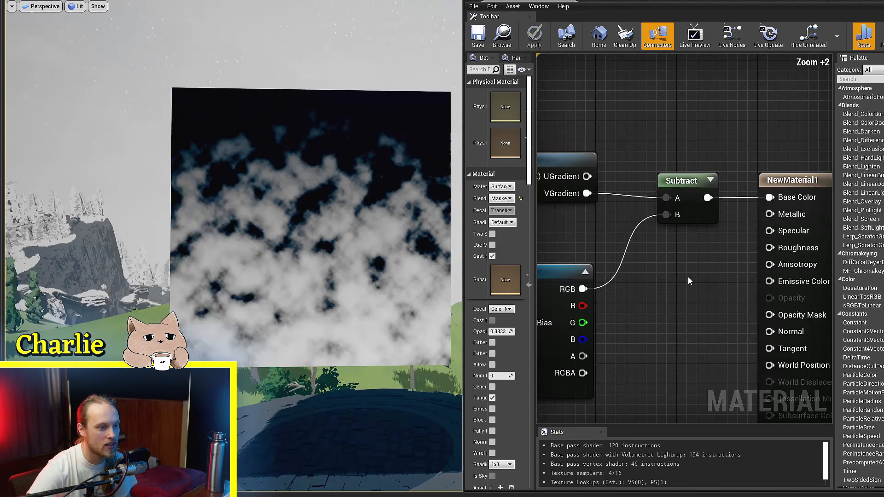
# Search 'div' and place a Math > Divide node.
pyautogui.write('div')
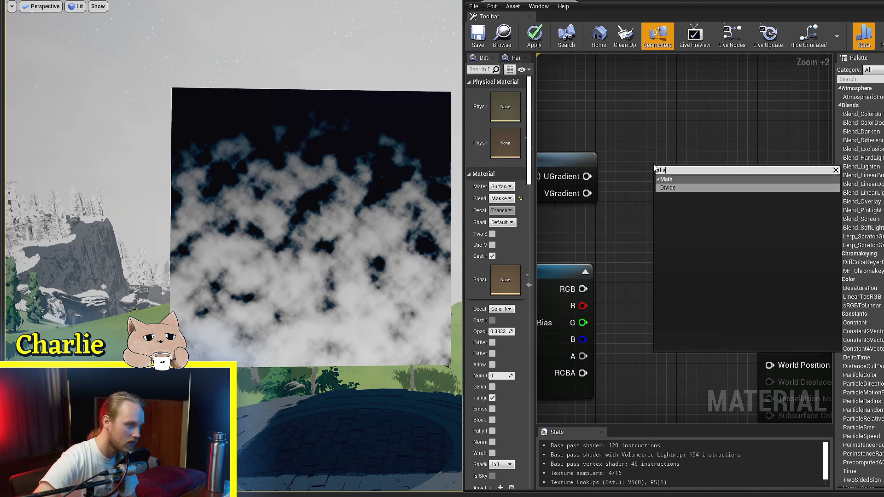
pyautogui.click(668, 188)
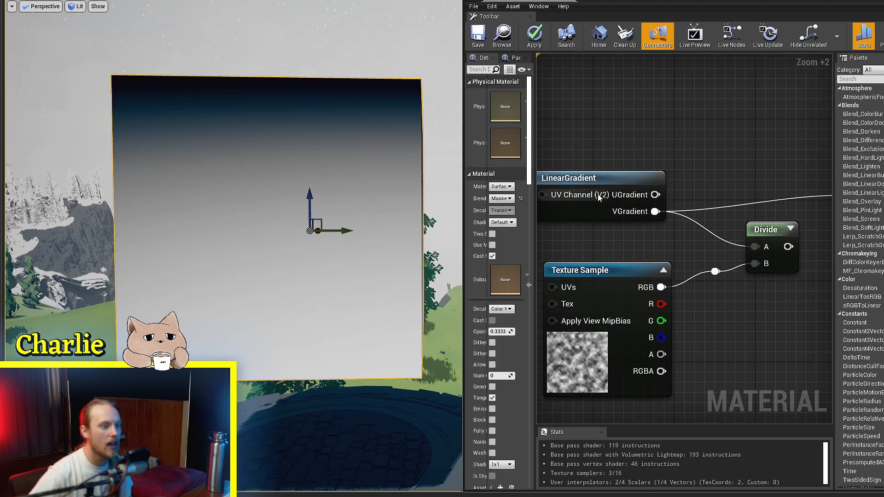
# Preview the Divide output on Base Color, then replace it with VGradient directly.
pyautogui.click(608, 271)
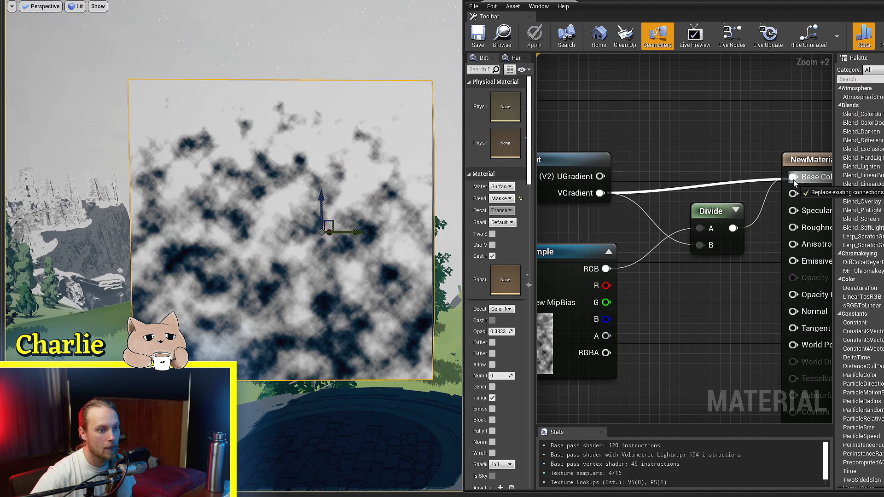
pyautogui.click(479, 35)
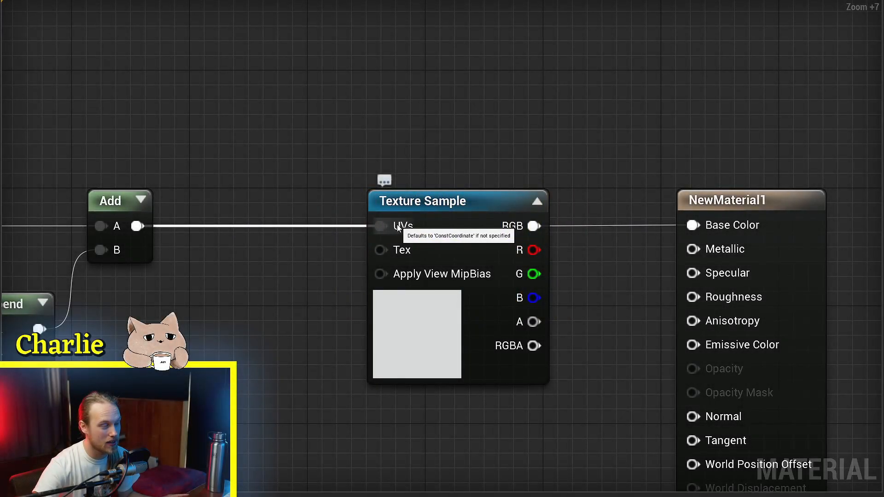
pyautogui.moveTo(409, 238)
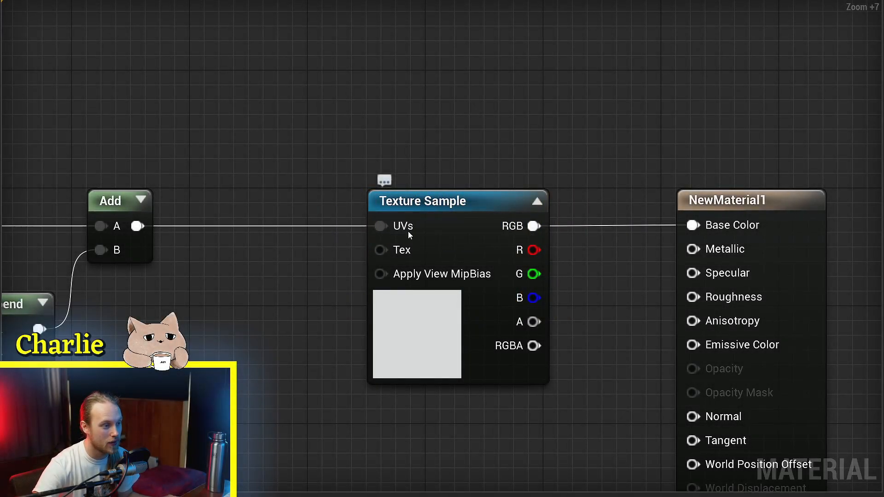
pyautogui.moveTo(308, 228)
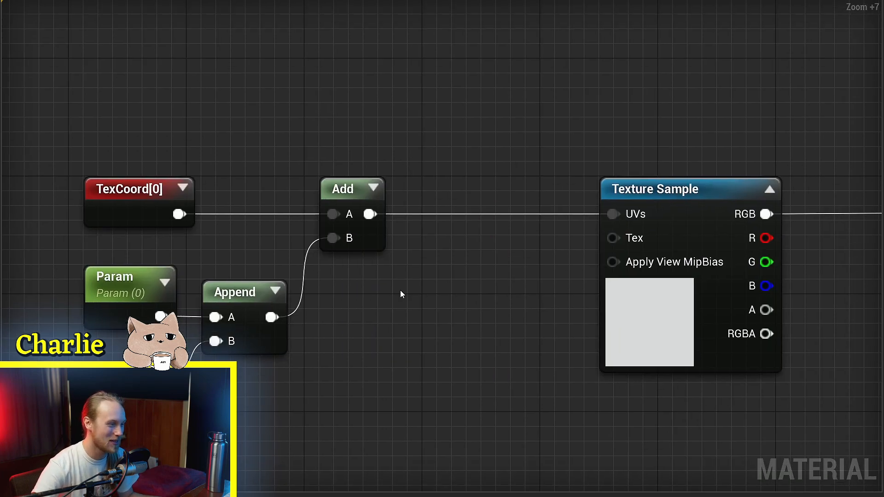
pyautogui.moveTo(400, 277)
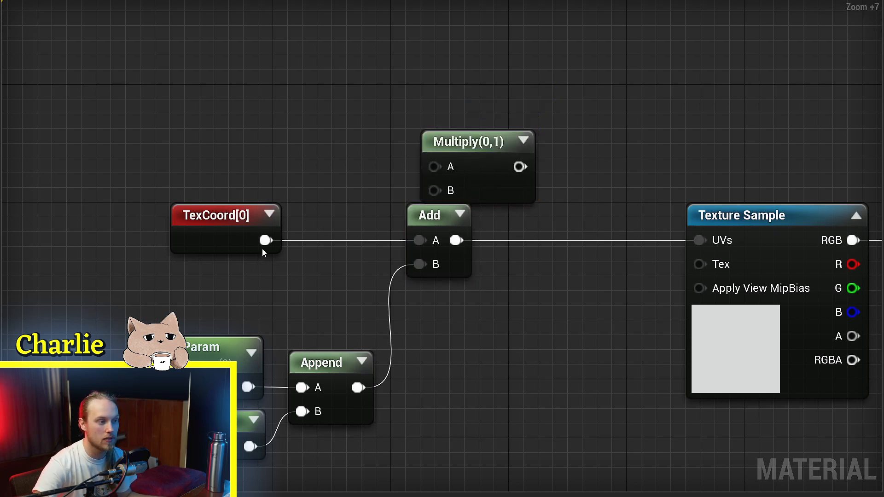
# Wire the TexCoord[0] output into the Multiply node's A input.
pyautogui.moveTo(266, 240); pyautogui.dragTo(434, 166)
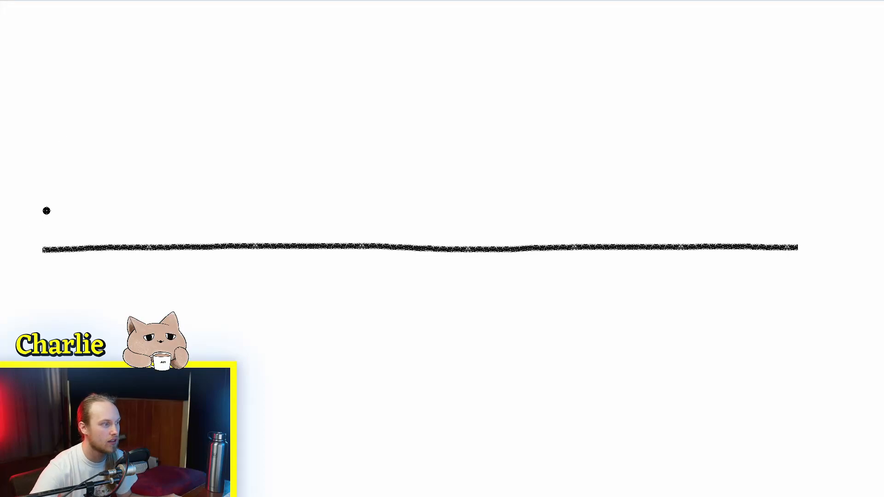
# Draw the tick marks and labels 0–4 and the horizontal number line in Paint 3D.
pyautogui.moveTo(45, 217); pyautogui.dragTo(45, 274)
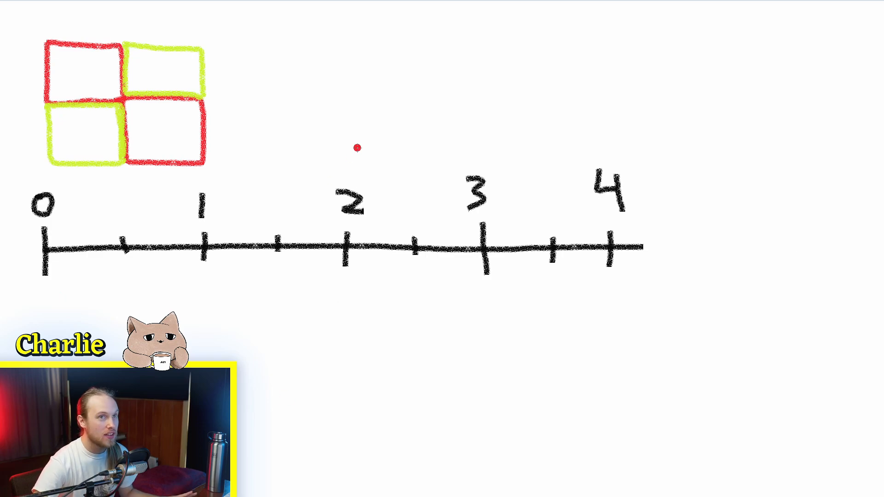
pyautogui.moveTo(11, 287); pyautogui.dragTo(689, 266)
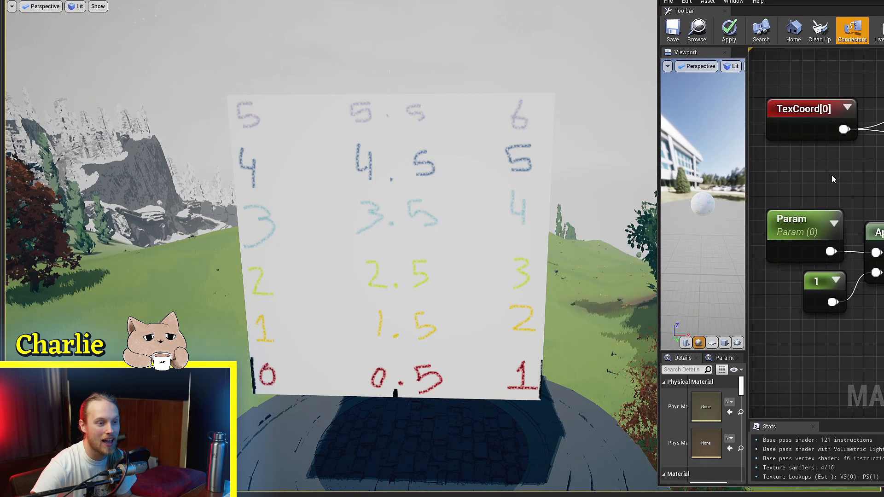
# Select the Param node to give it a 0.5 default value.
pyautogui.click(805, 221)
pyautogui.write('0.5')
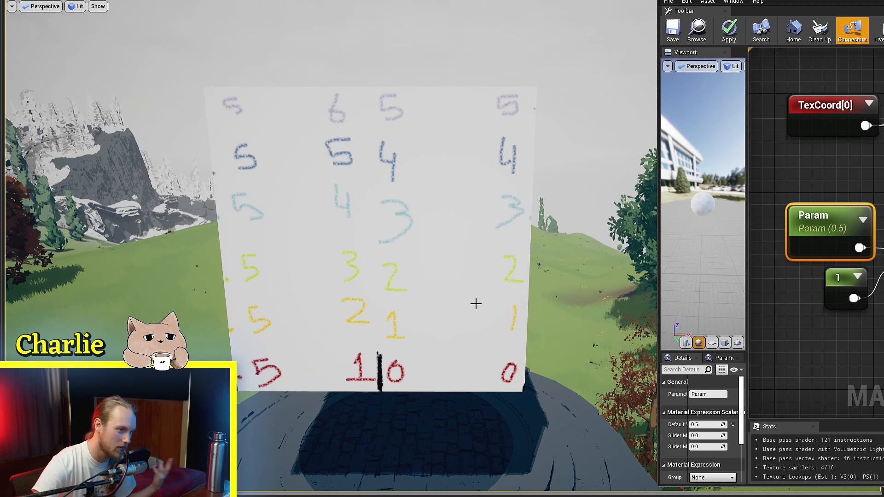
pyautogui.moveTo(625, 269)
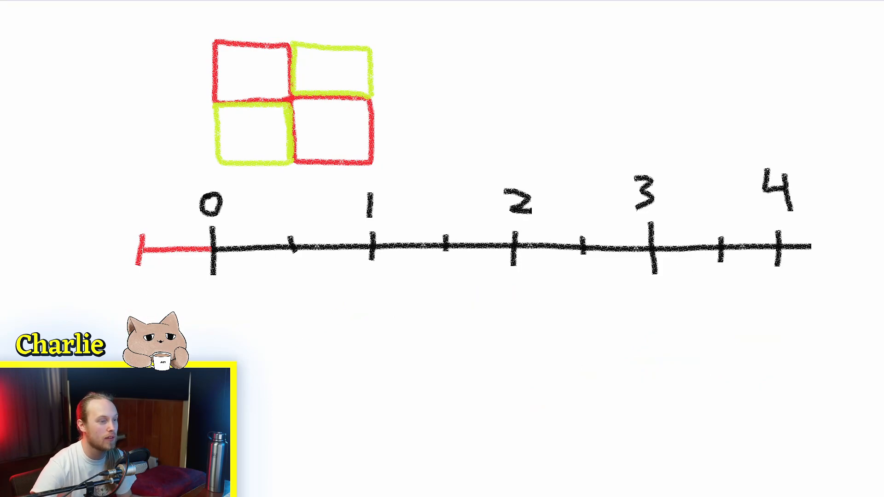
pyautogui.moveTo(408, 47)
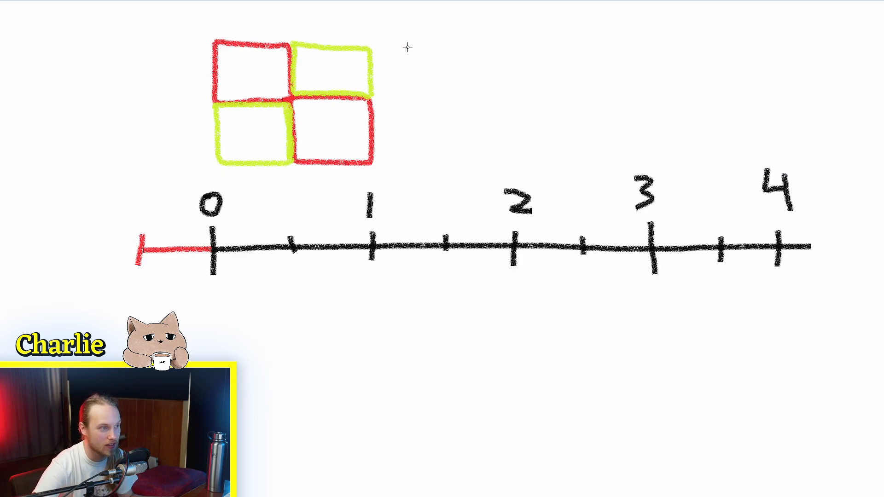
# Select the number line drawing to shift it right.
pyautogui.click(385, 256)
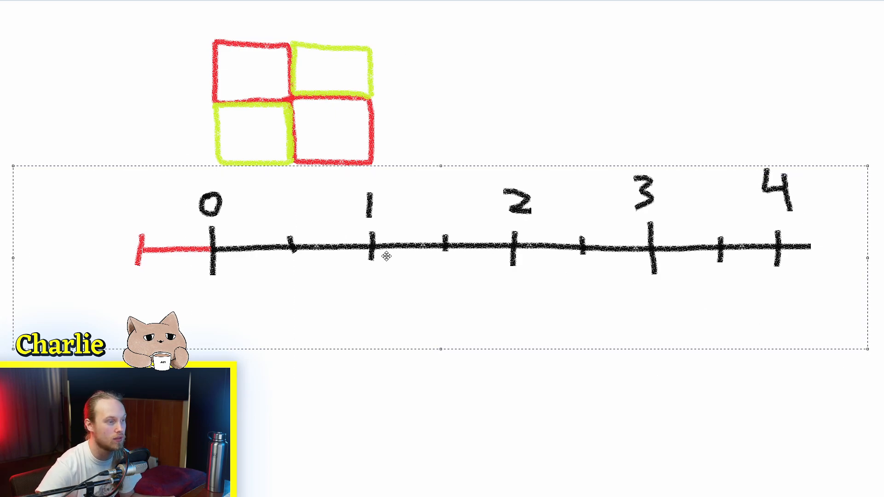
pyautogui.moveTo(511, 218)
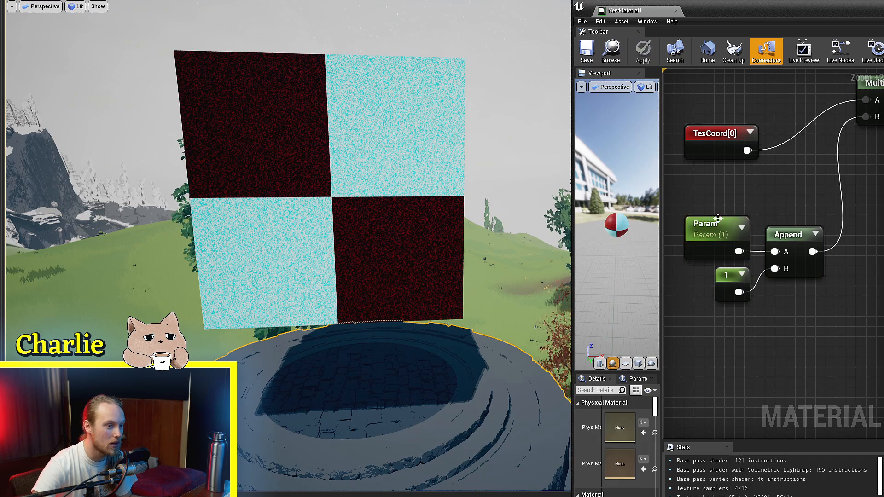
# Set the offset Param's default value to 2.130011.
pyautogui.click(710, 223)
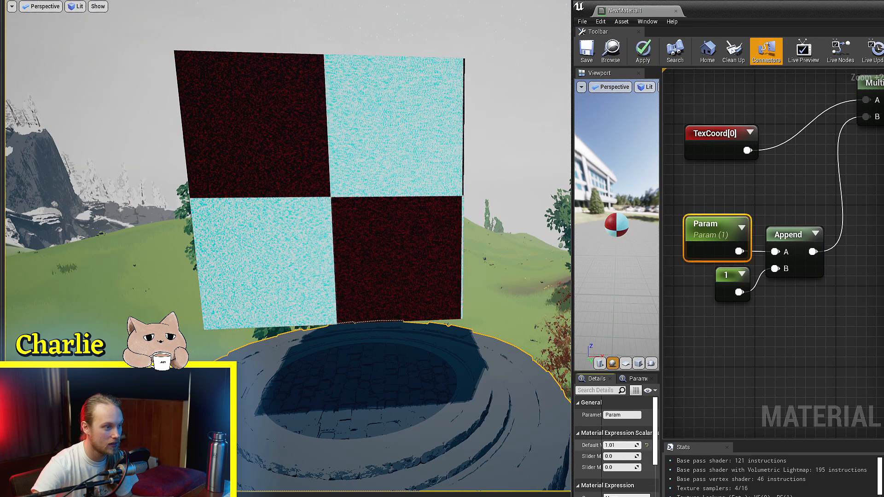
pyautogui.write('2.130011')
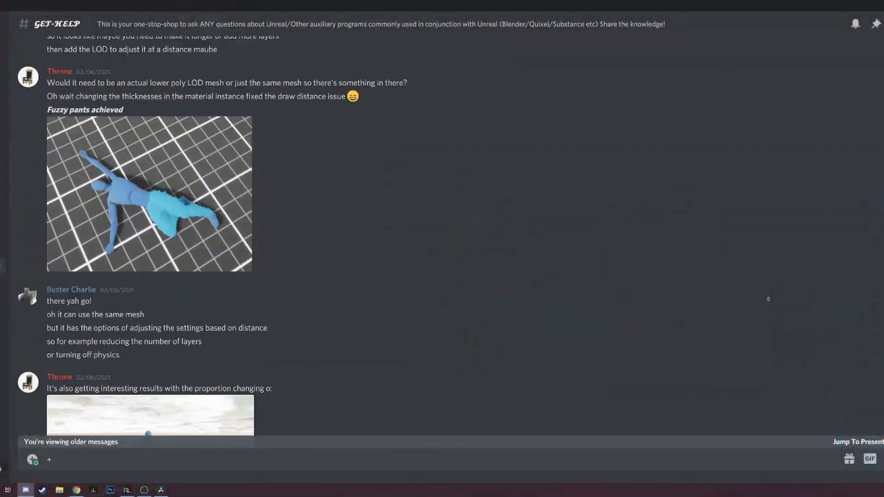
# Scroll through older GET-HELP channel messages about fuzzy mesh LOD settings.
pyautogui.scroll(-3)
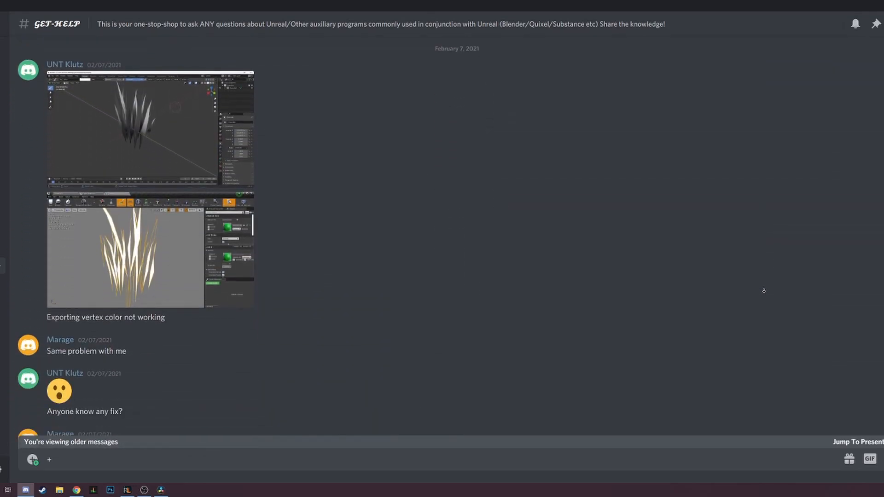
pyautogui.scroll(-3)
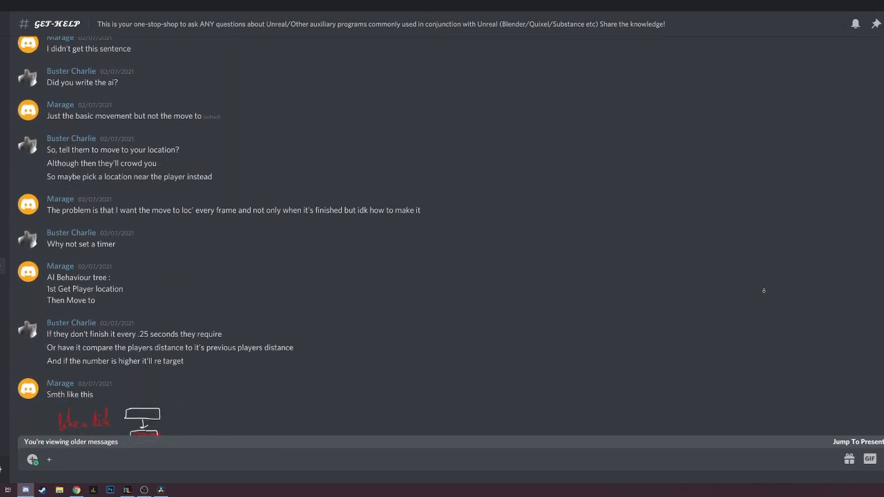
pyautogui.scroll(-3)
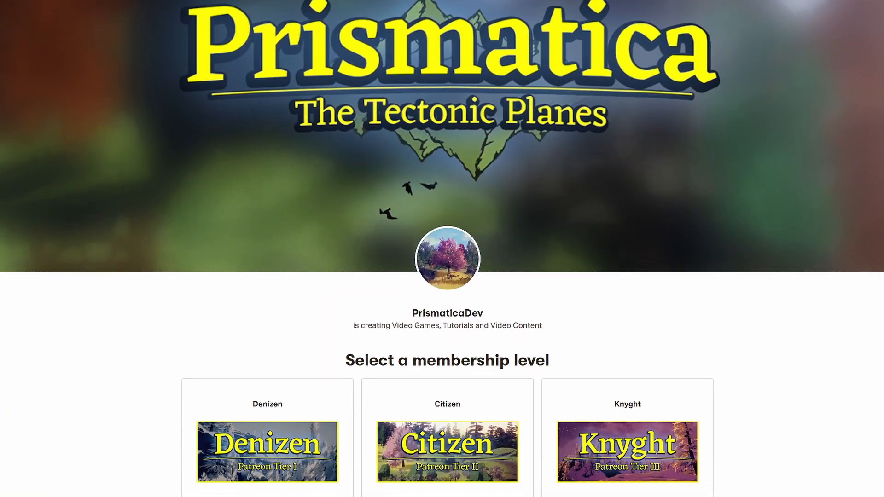
# Scroll to the $3, $7 and $12 monthly tier cards on PrismaticaDev's Patreon.
pyautogui.scroll(-3)
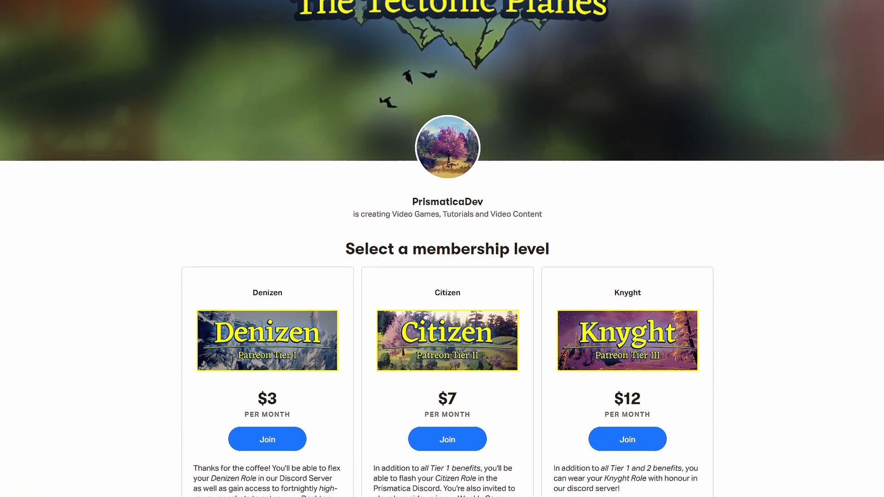
pyautogui.scroll(-3)
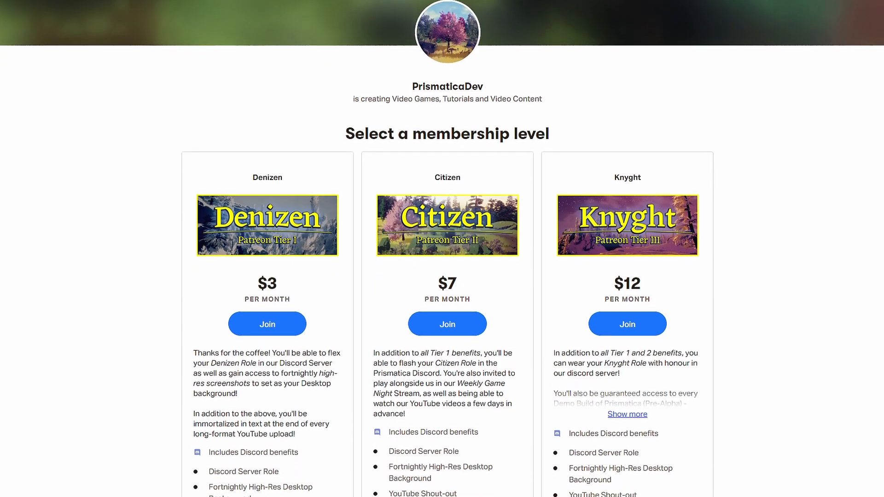